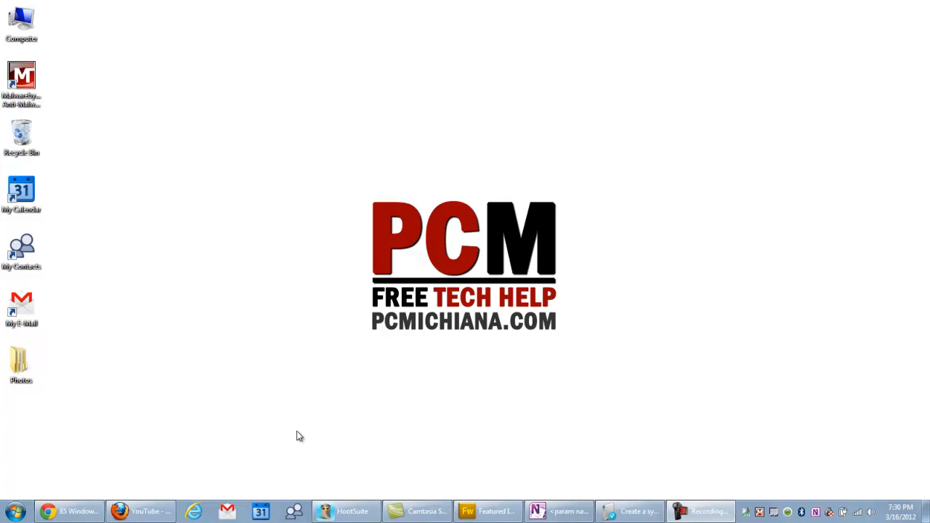
pyautogui.moveTo(70, 464)
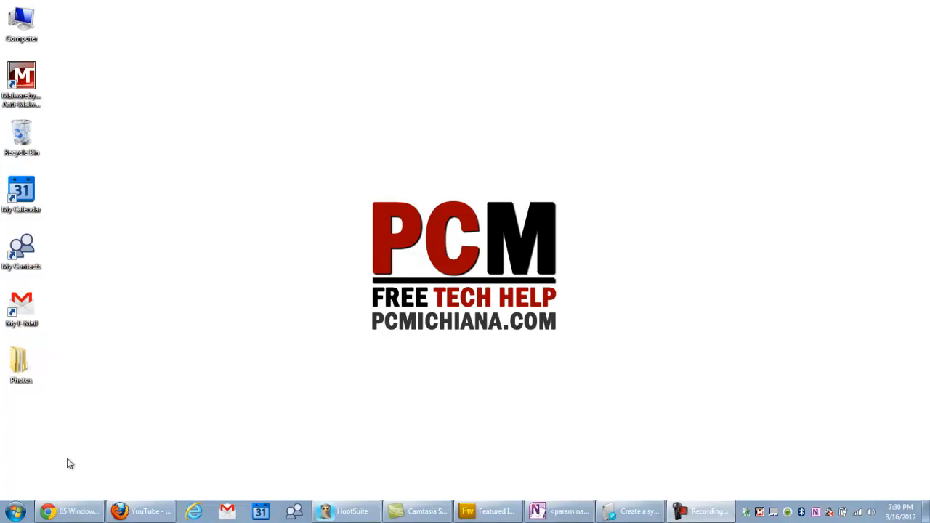
# Step: Search the Start menu for 'cmd' to launch an administrator Command Prompt
pyautogui.click(13, 512)
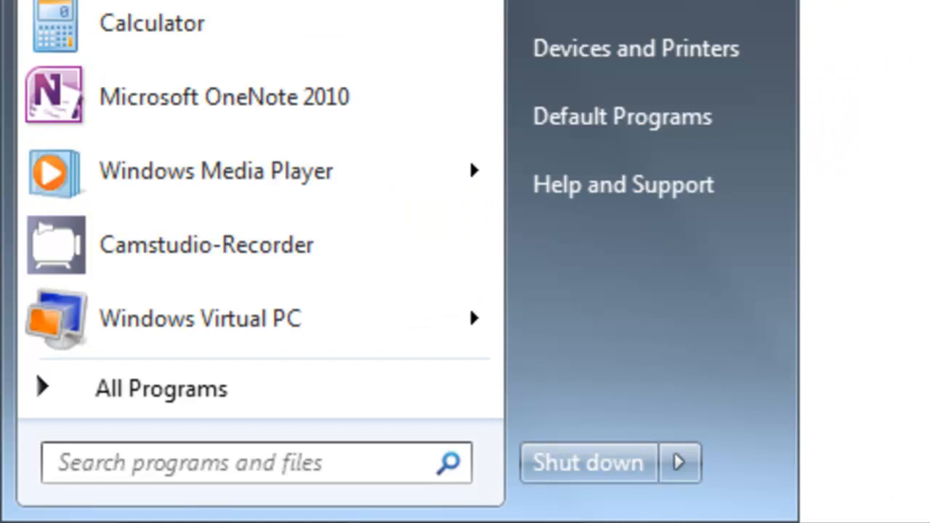
pyautogui.write('cmd')
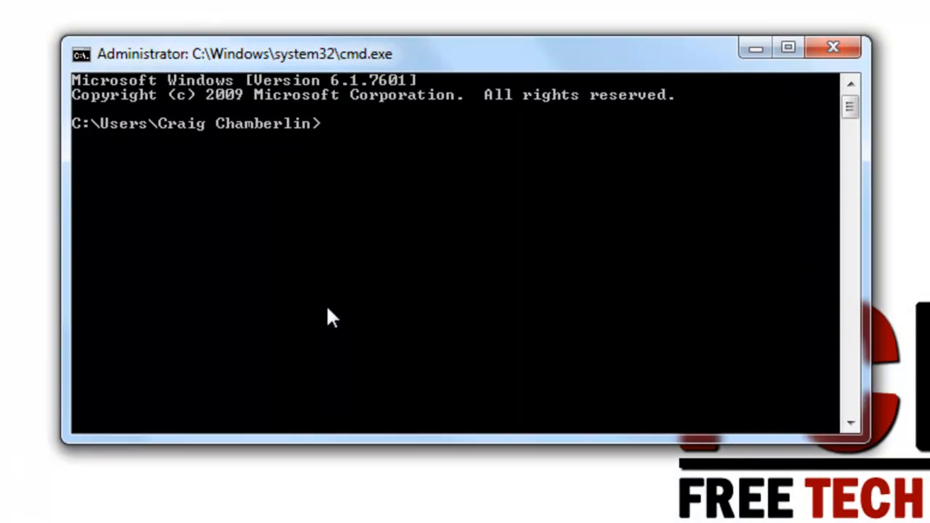
# Step: Run 'powercfg -energy' to trace system behaviour for 60 seconds
pyautogui.write('power')
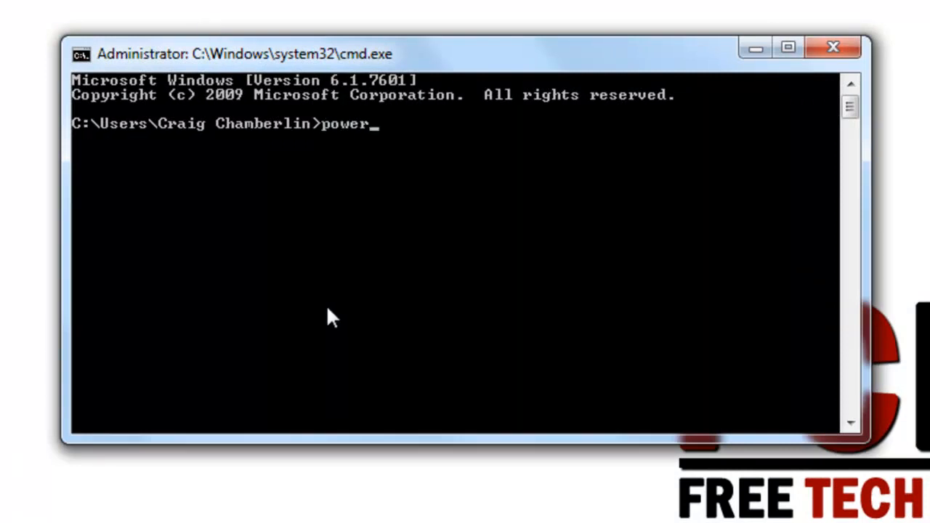
pyautogui.write('cf')
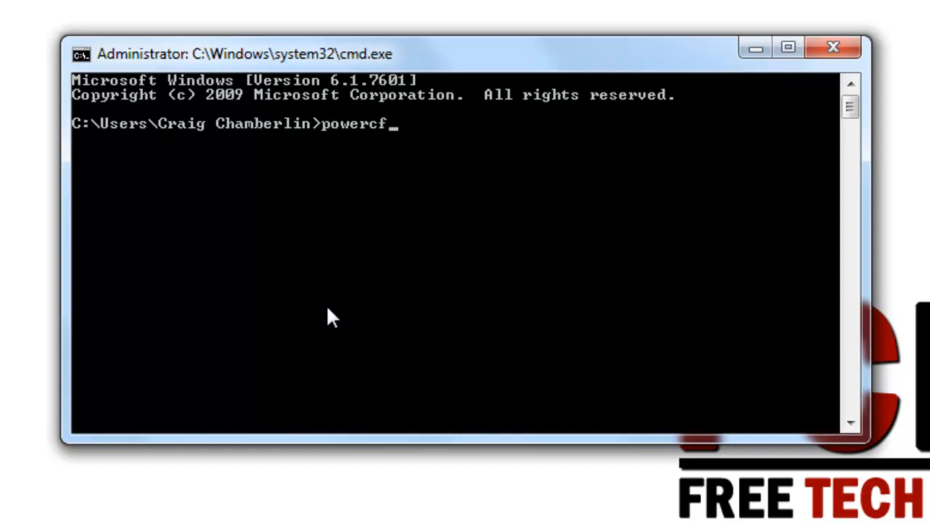
pyautogui.write('g')
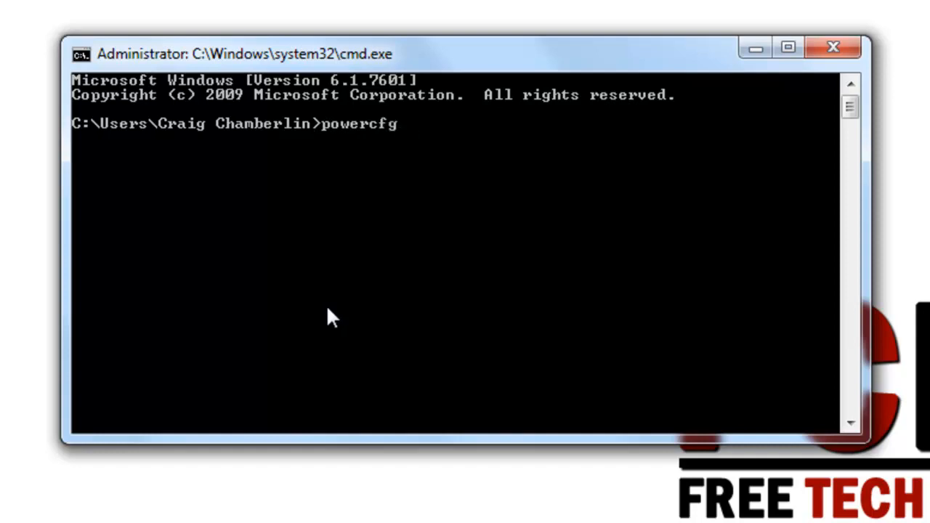
pyautogui.write('-energy')
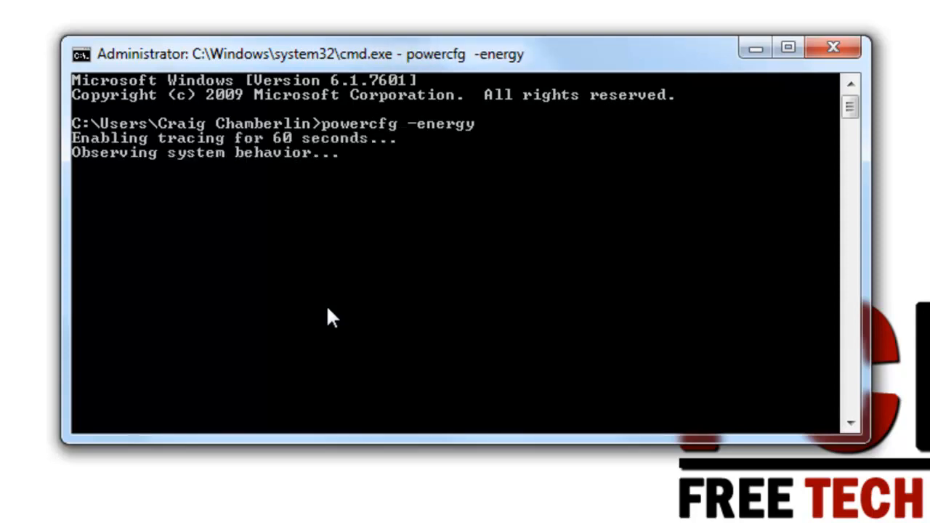
pyautogui.moveTo(221, 200)
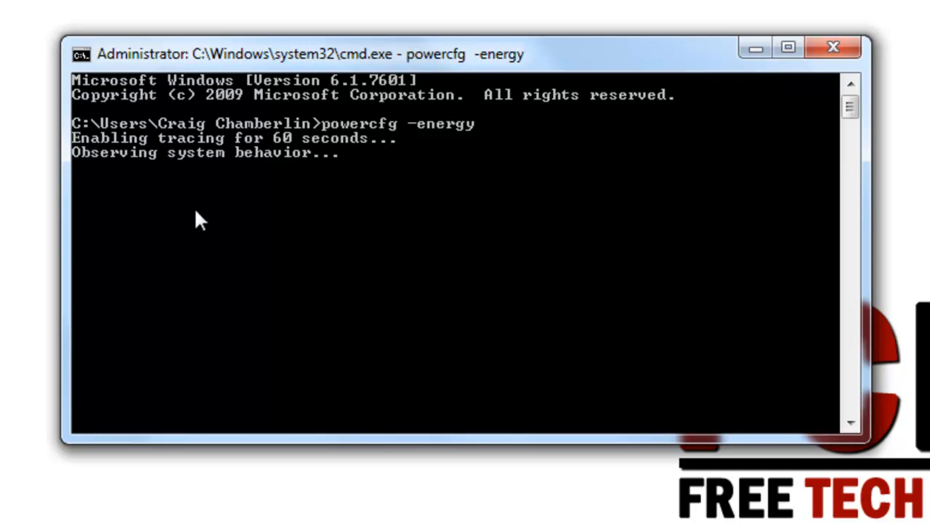
pyautogui.moveTo(497, 180)
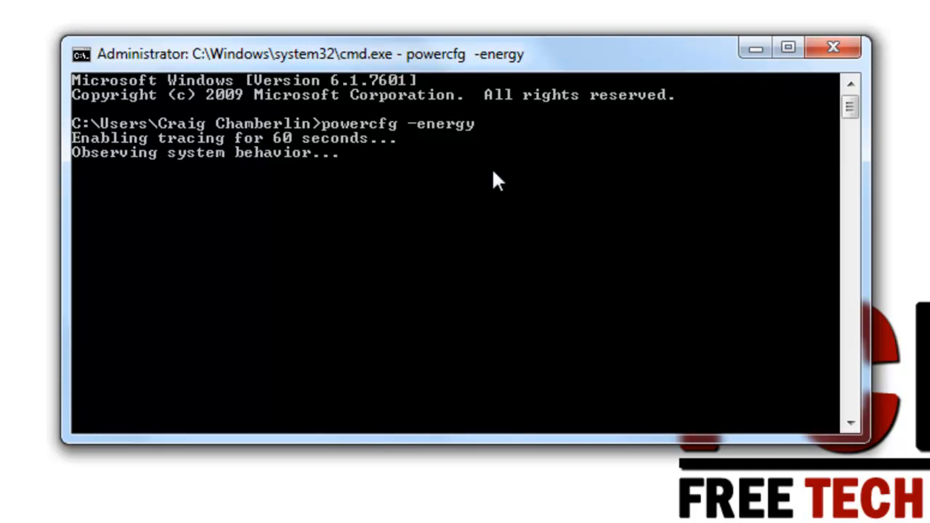
pyautogui.moveTo(499, 128)
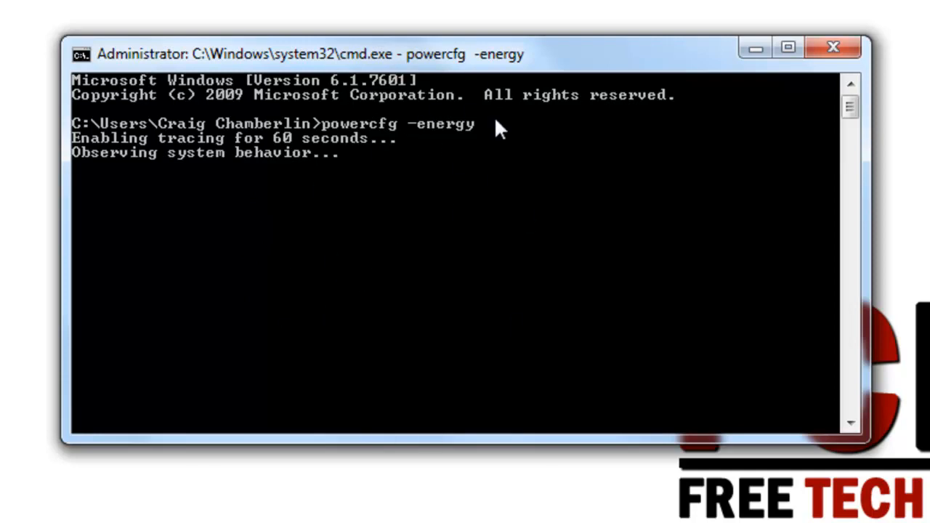
pyautogui.moveTo(263, 263)
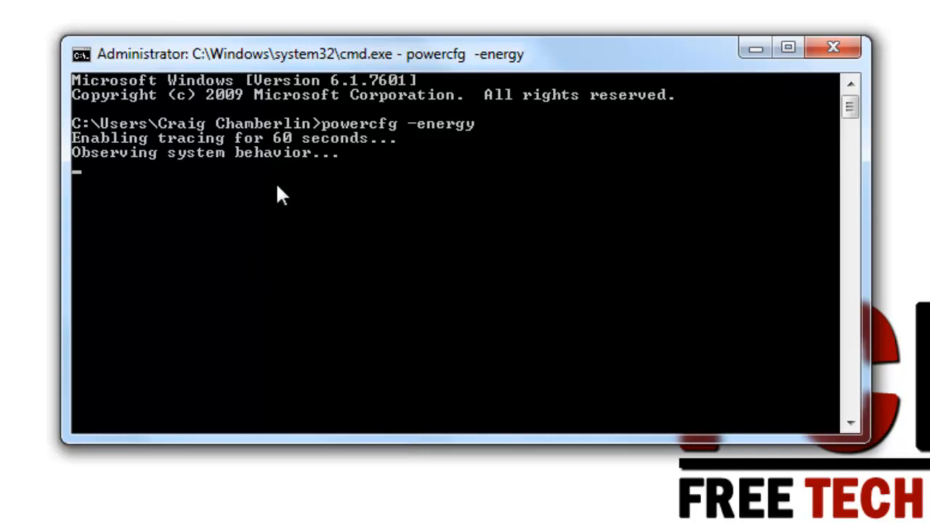
pyautogui.moveTo(363, 201)
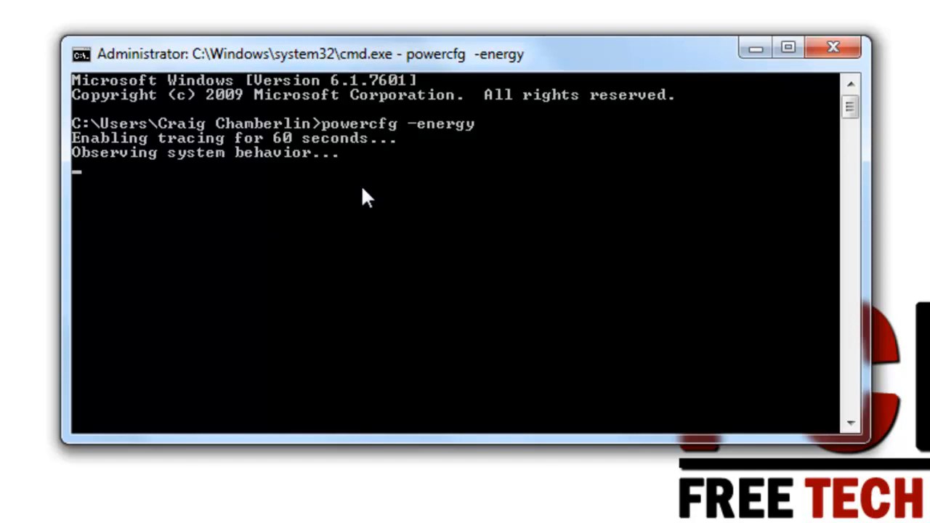
pyautogui.moveTo(341, 244)
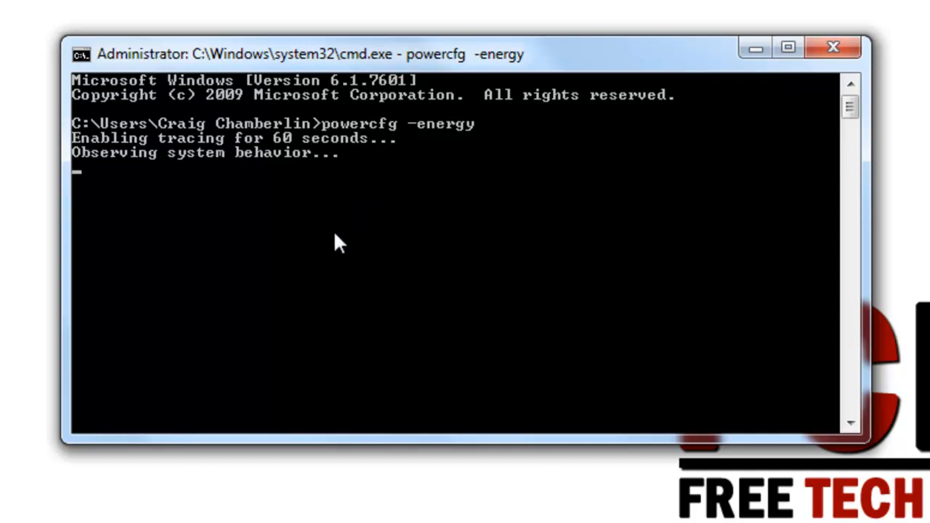
# Step: Choose a text editing action from the console's context menu to take the trace output
pyautogui.rightClick(351, 233)
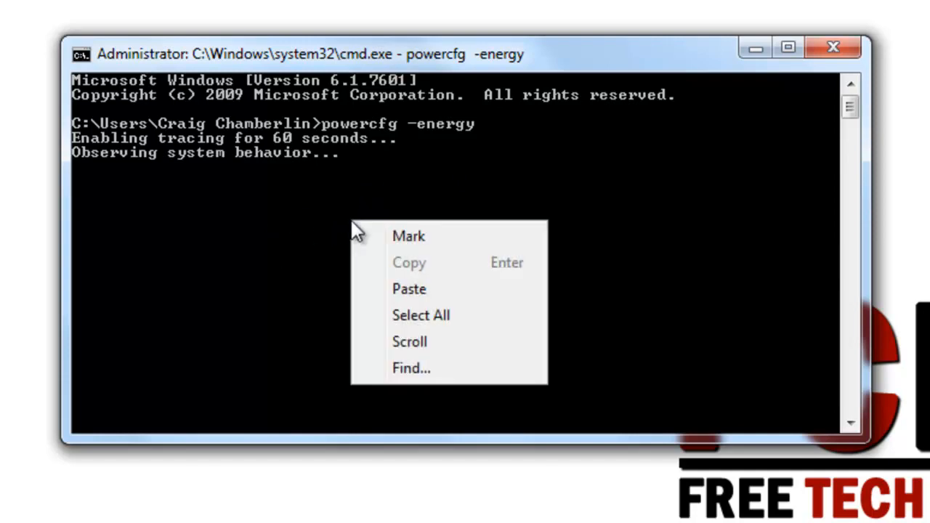
pyautogui.click(409, 236)
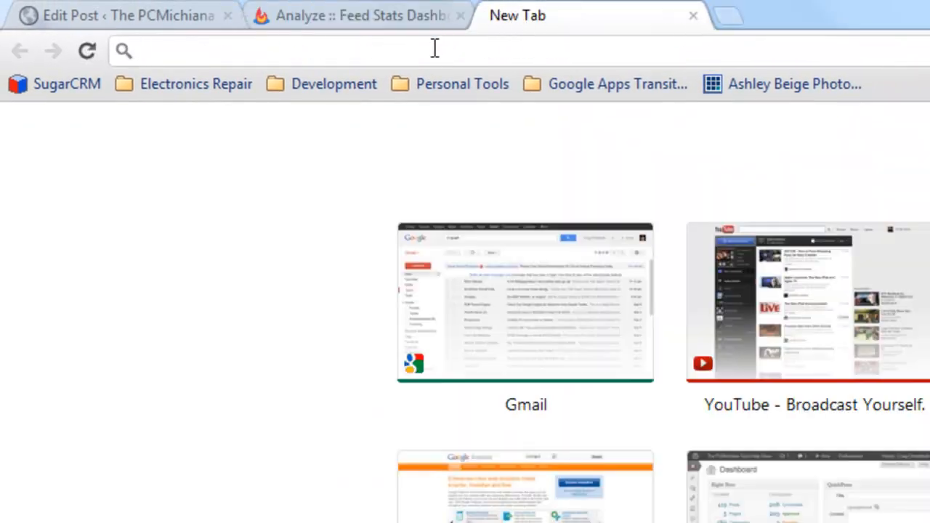
# Step: Enter 'C:\Users\Craig Chamberlin\energy-report.html' in the address bar to load the report
pyautogui.write('C:\\Users\\Craig Chamberlin\\energy-report.html')
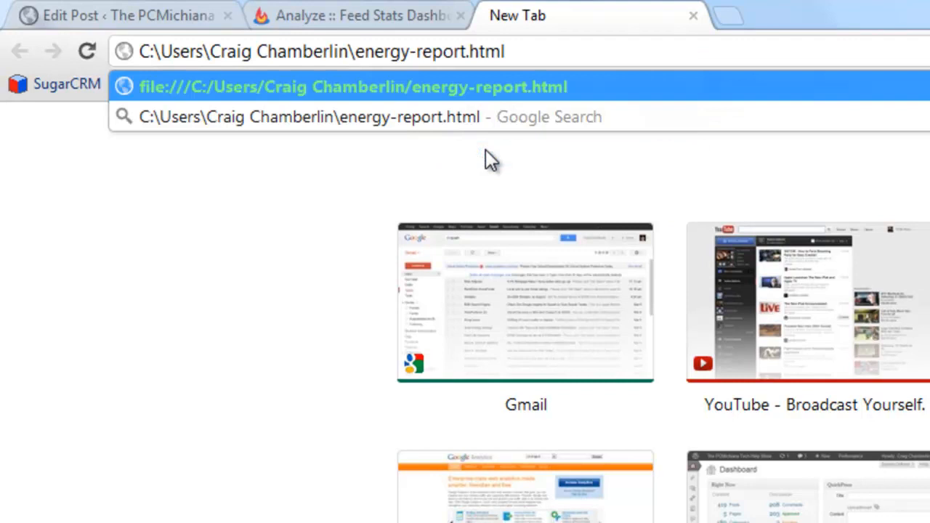
pyautogui.moveTo(381, 86)
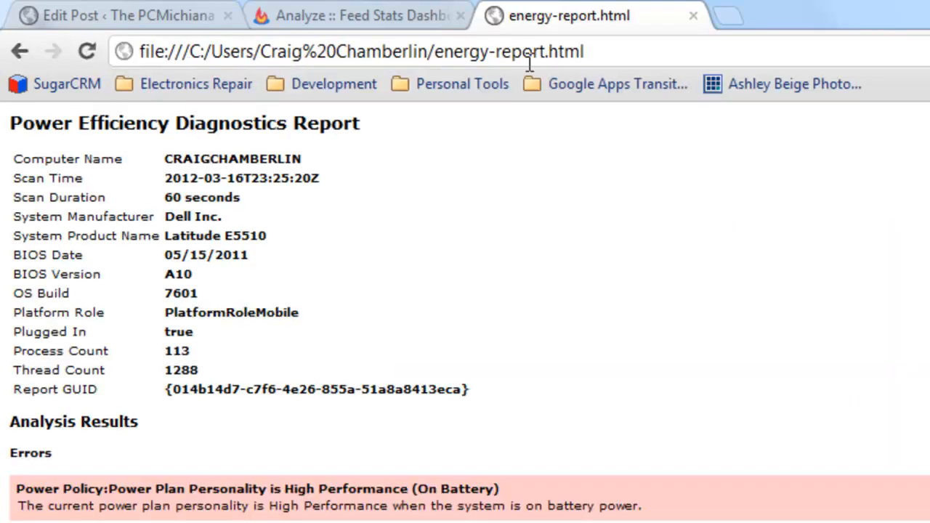
pyautogui.moveTo(457, 383)
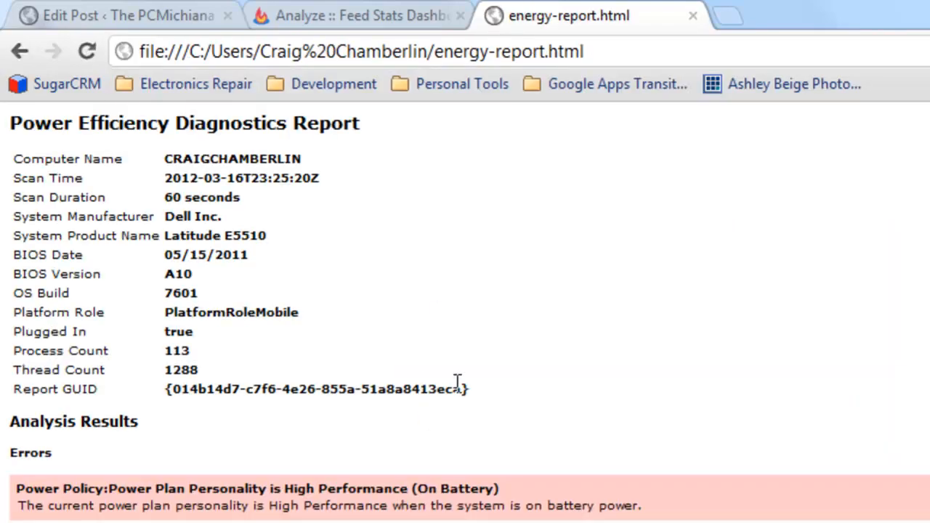
# Step: Review the report's power errors, then search 'power' and open Power Options
pyautogui.scroll(-3)
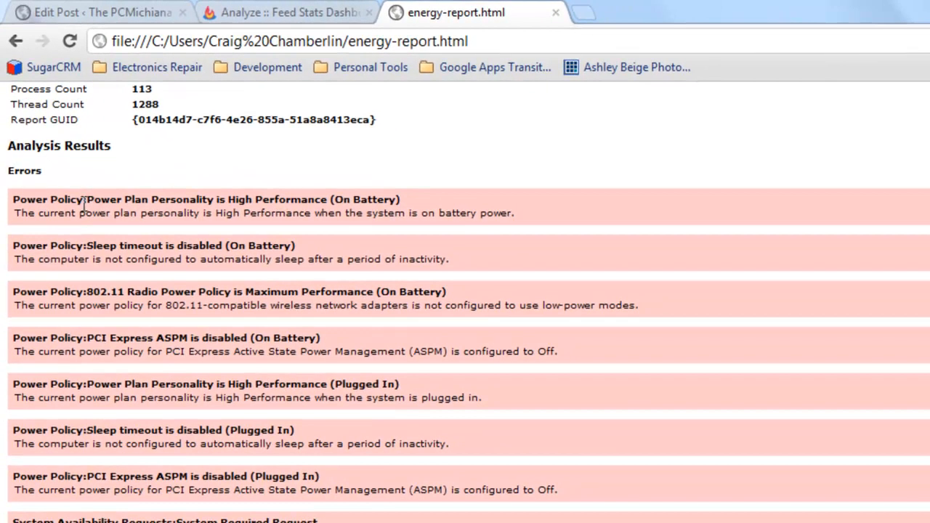
pyautogui.moveTo(282, 225)
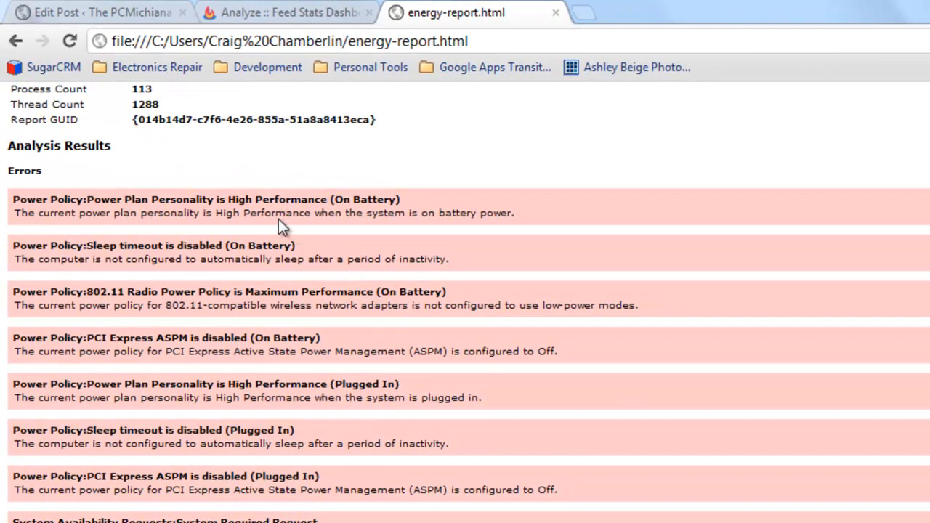
pyautogui.moveTo(175, 245)
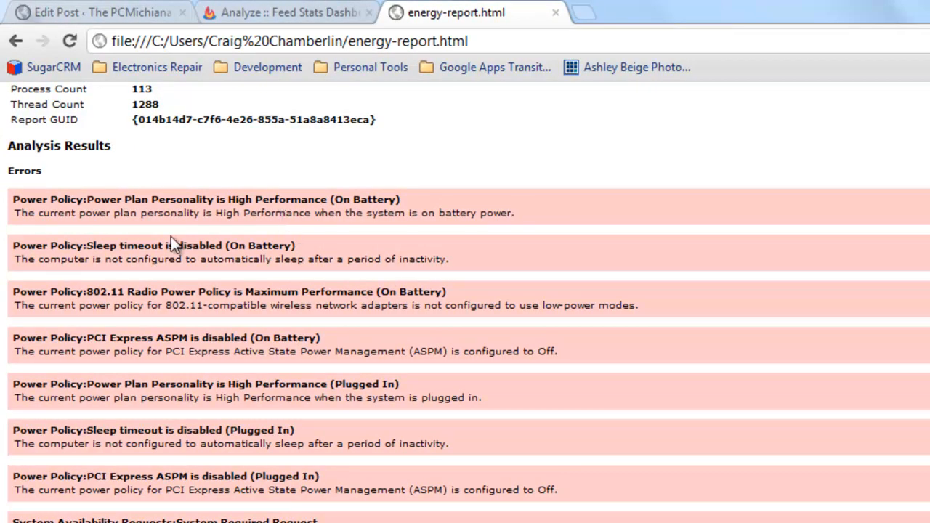
pyautogui.moveTo(312, 336)
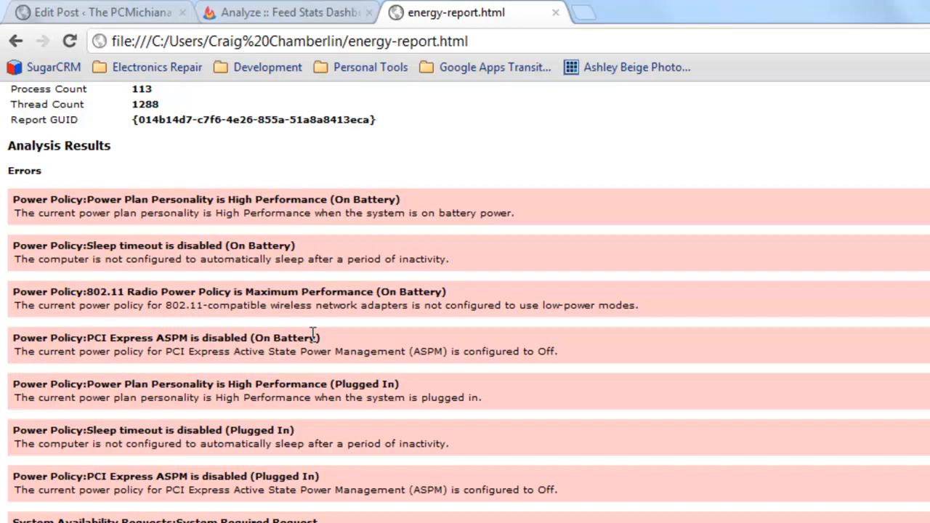
pyautogui.moveTo(327, 483)
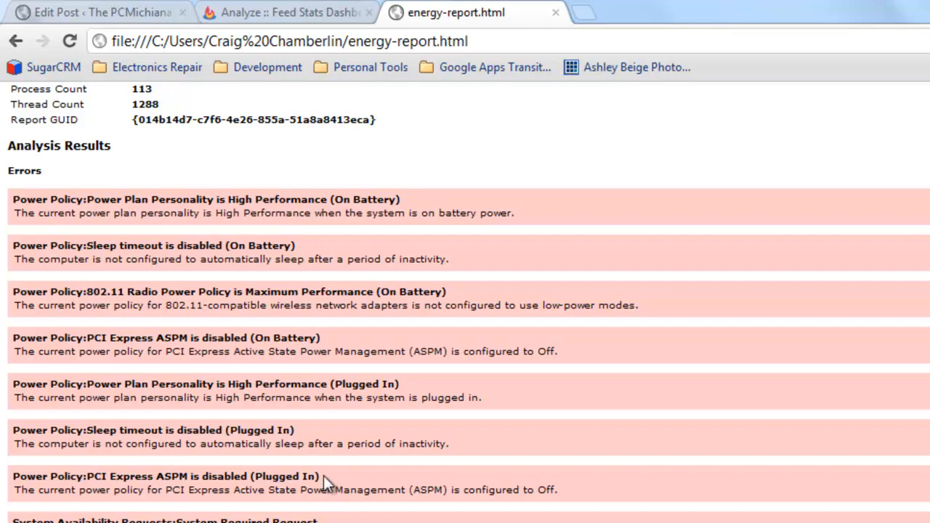
pyautogui.moveTo(230, 292)
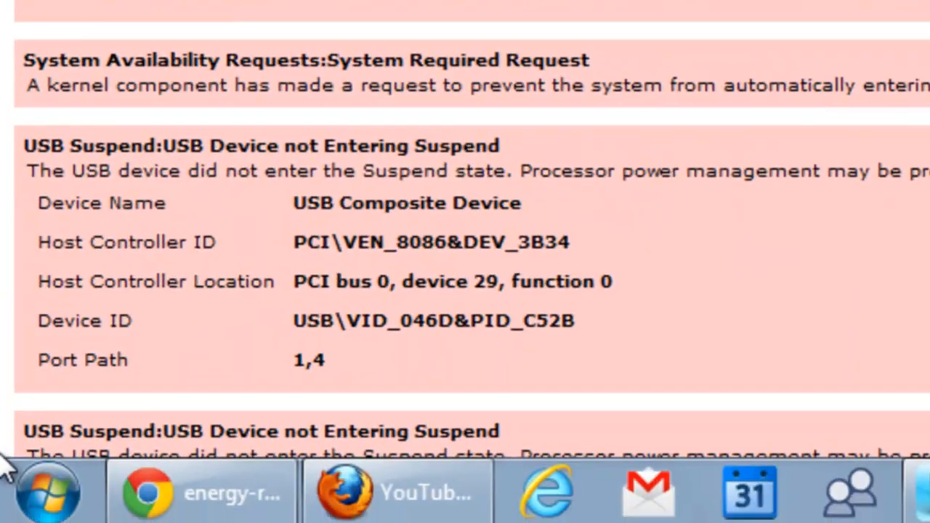
pyautogui.click(46, 487)
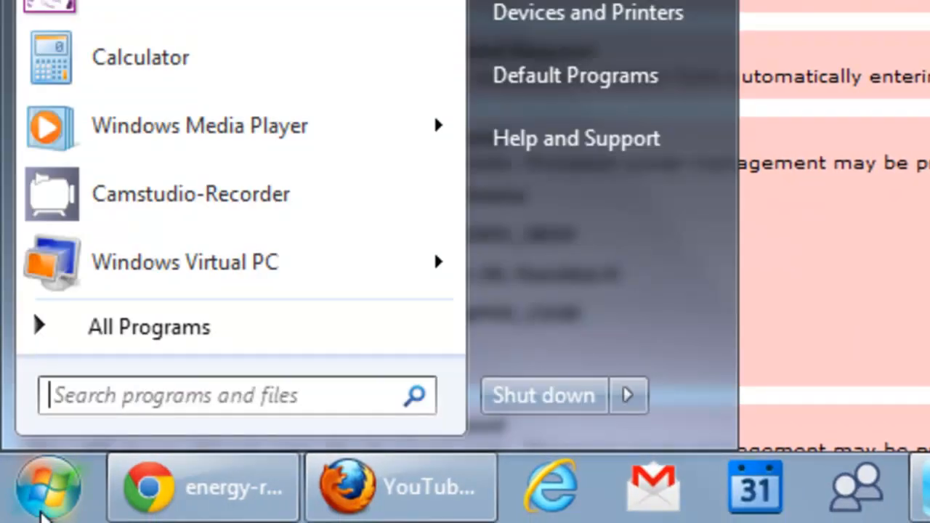
pyautogui.write('power')
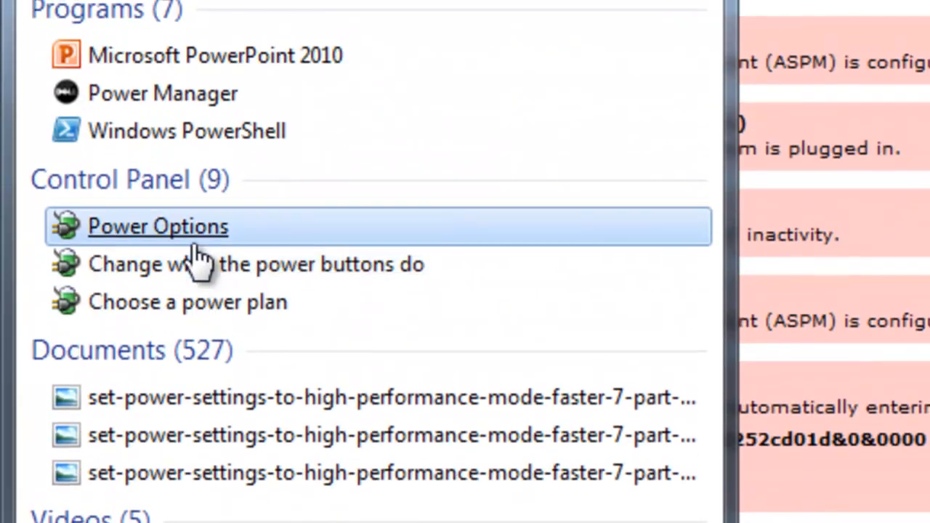
pyautogui.click(157, 227)
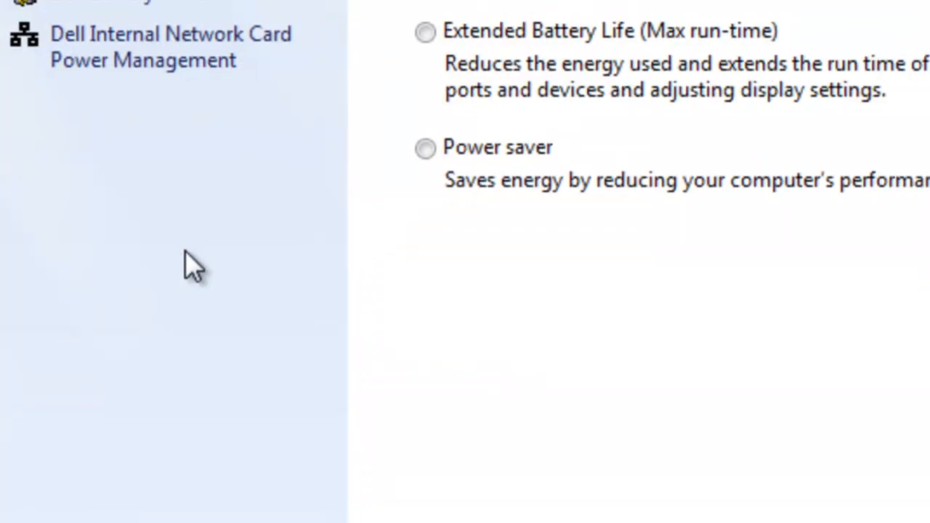